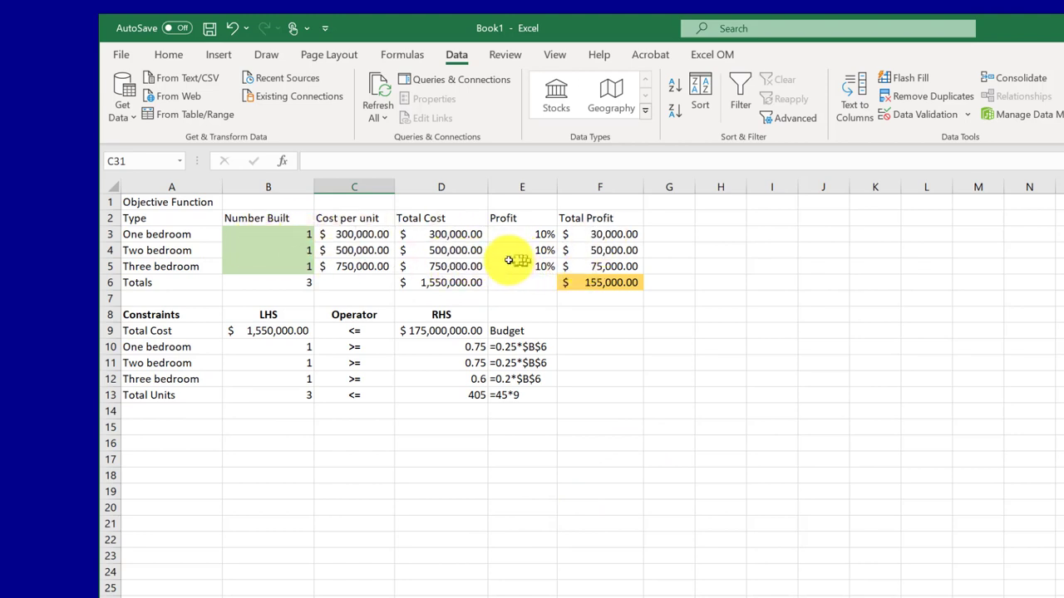
pyautogui.moveTo(173, 240)
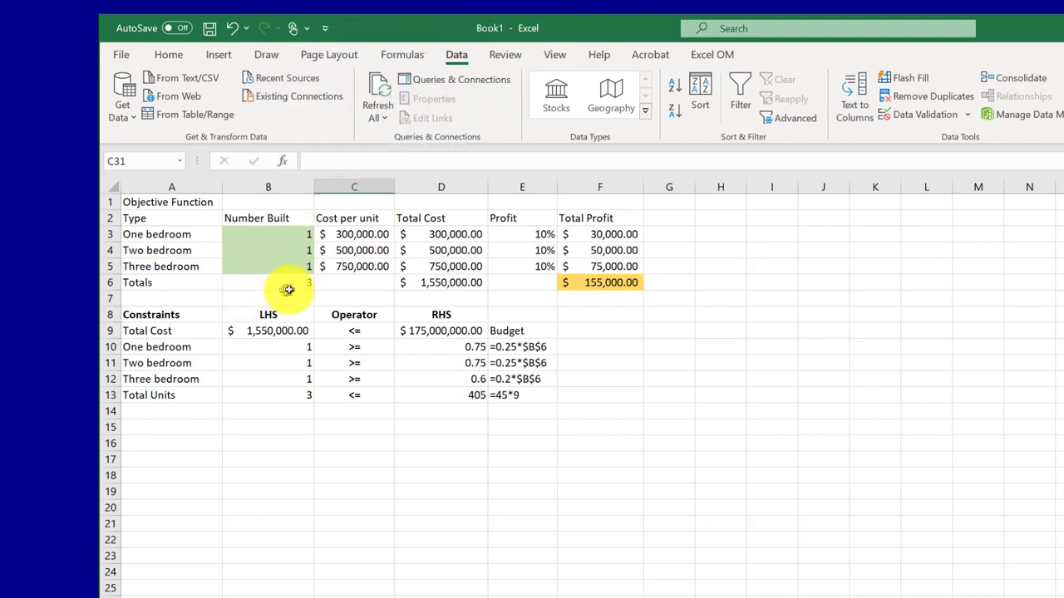
# - Review the units-built total and the one-bedroom total cost and profit formulas
pyautogui.click(268, 283)
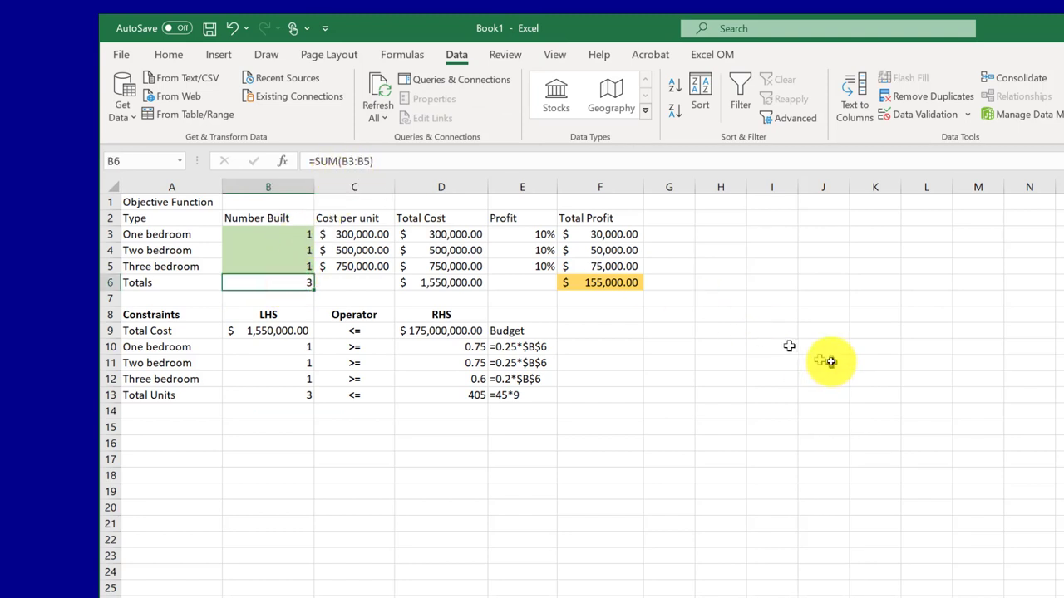
pyautogui.click(823, 362)
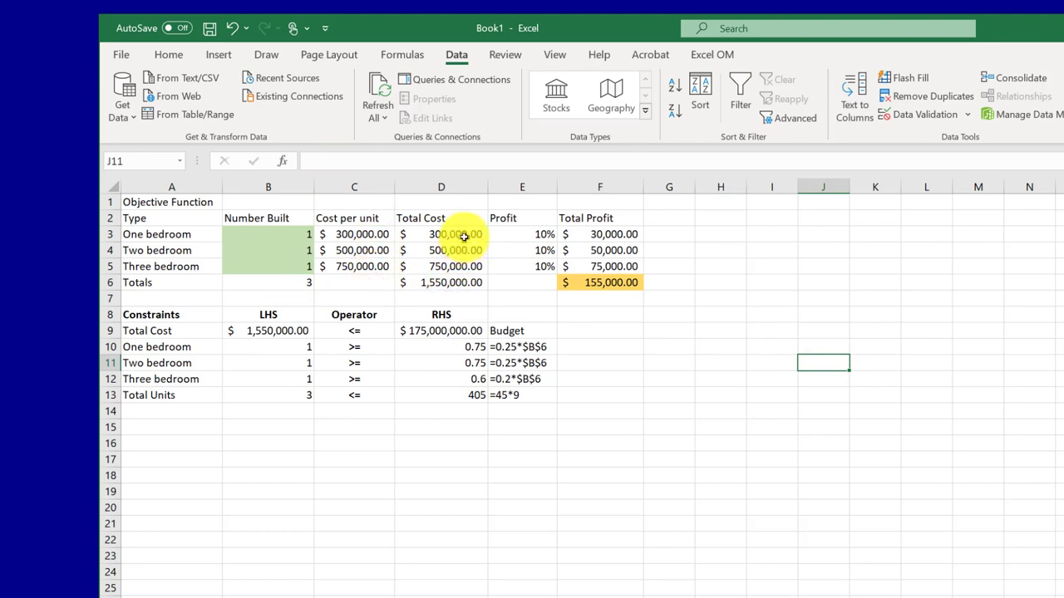
pyautogui.click(441, 233)
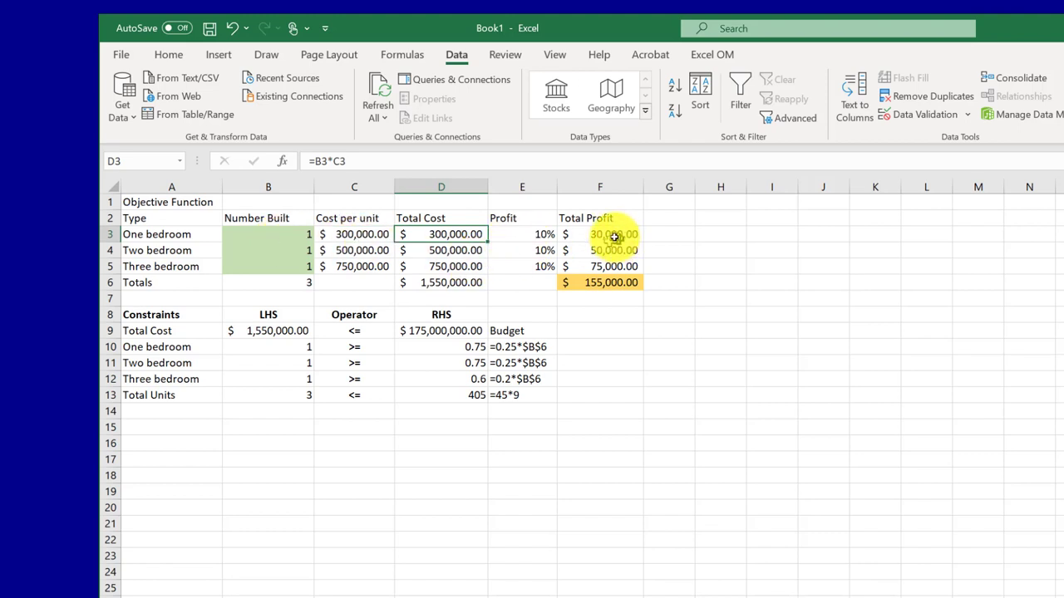
pyautogui.click(613, 232)
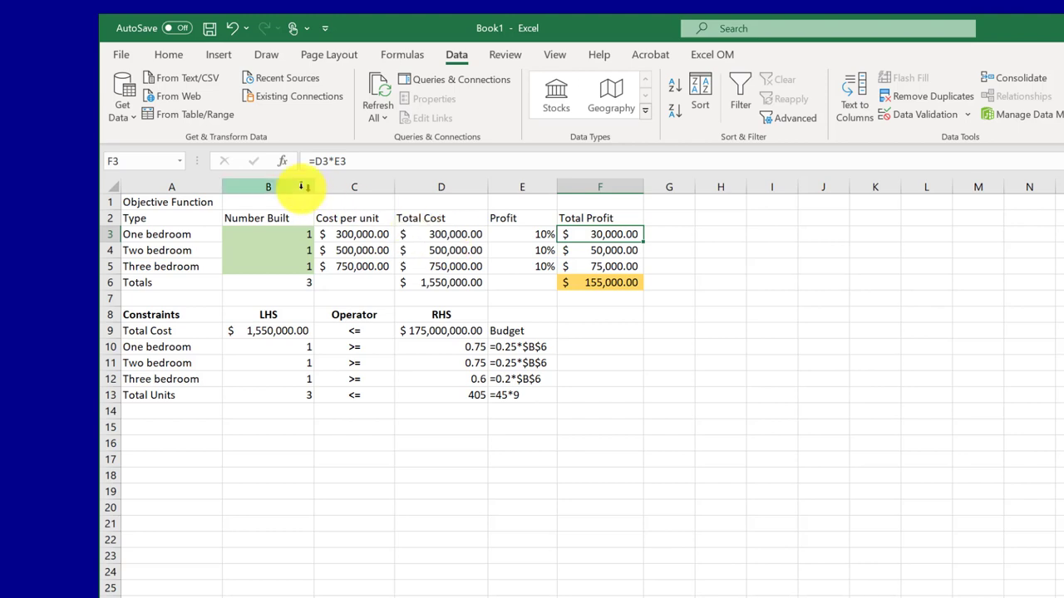
pyautogui.moveTo(608, 464)
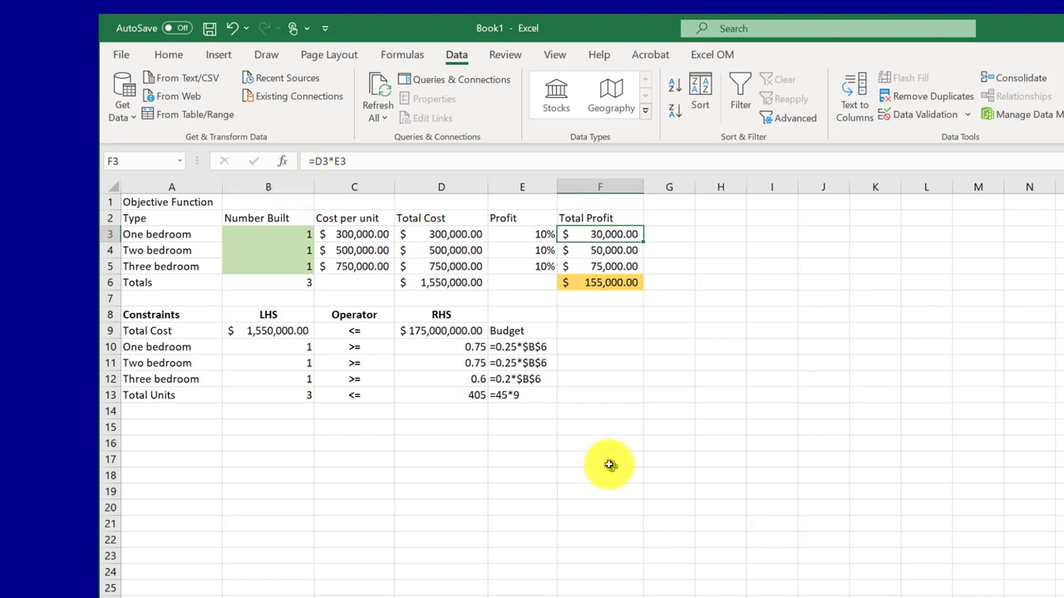
pyautogui.moveTo(605, 296)
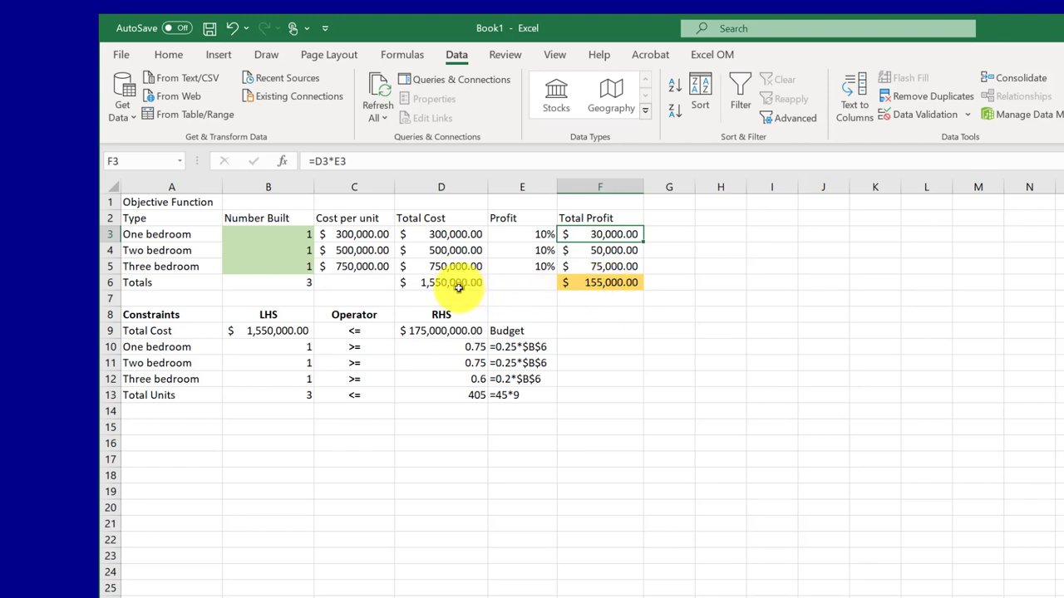
pyautogui.moveTo(540, 302)
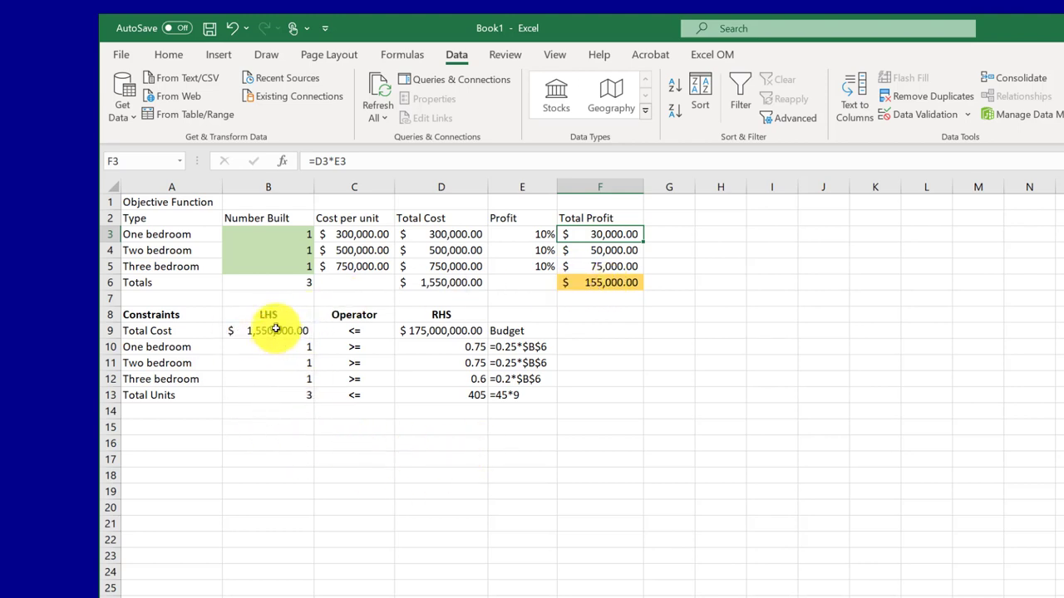
pyautogui.moveTo(286, 357)
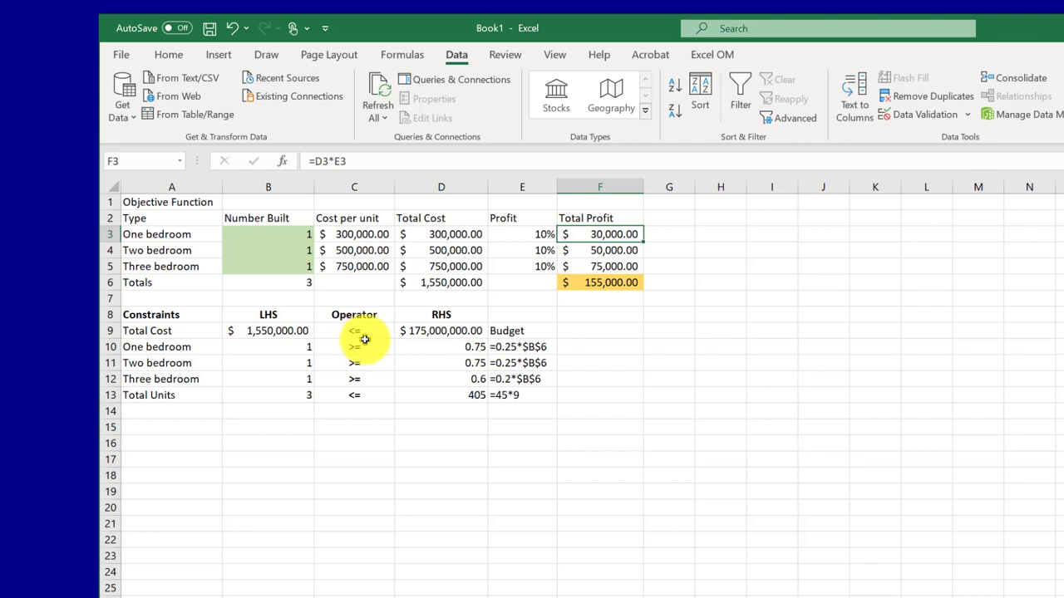
pyautogui.moveTo(365, 352)
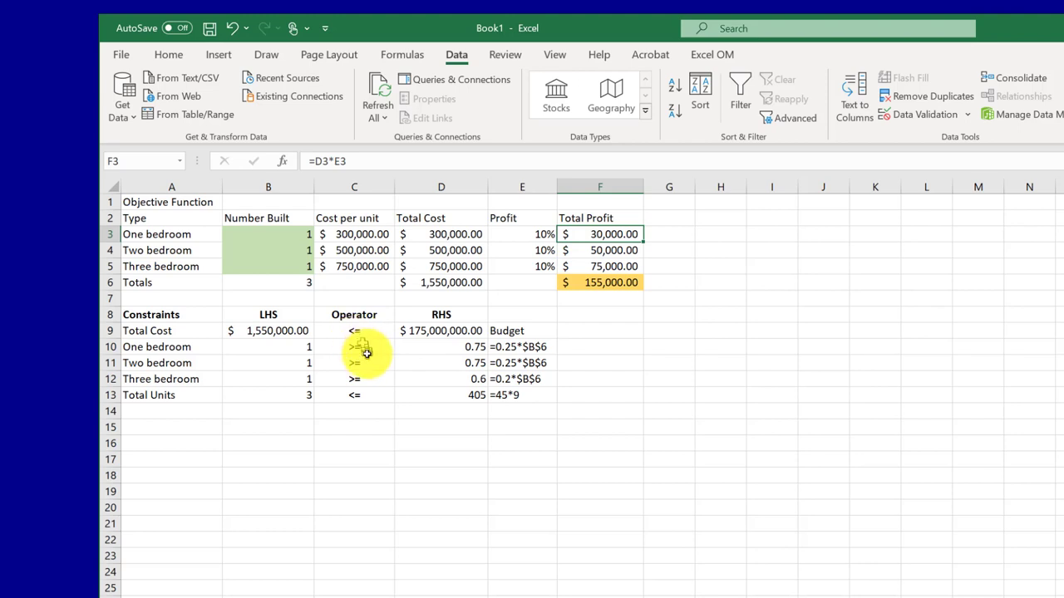
pyautogui.moveTo(365, 382)
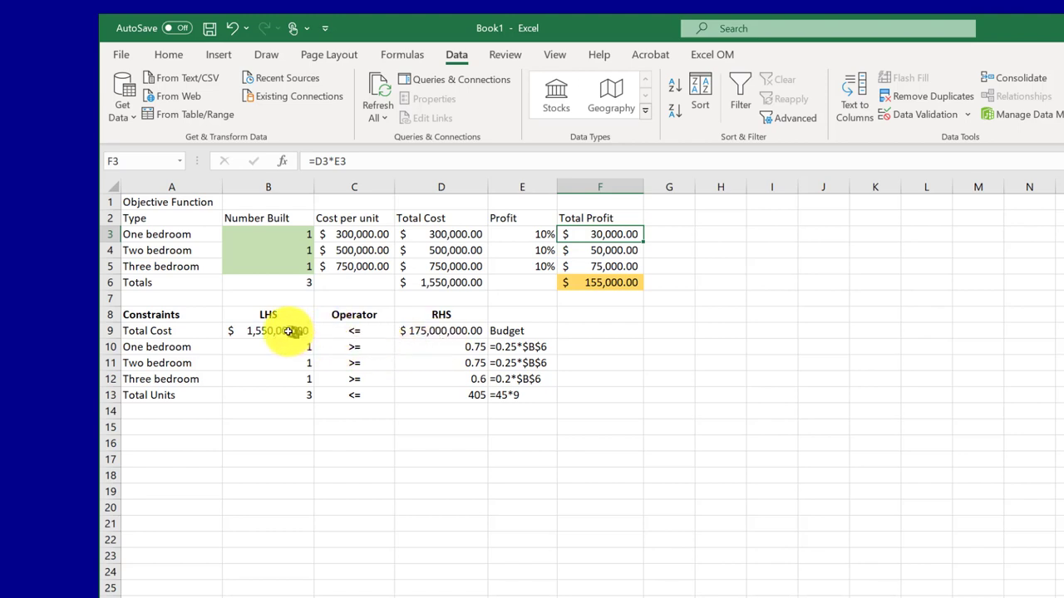
# - Review the total cost, one-bedroom and total-units constraint formulas
pyautogui.click(268, 331)
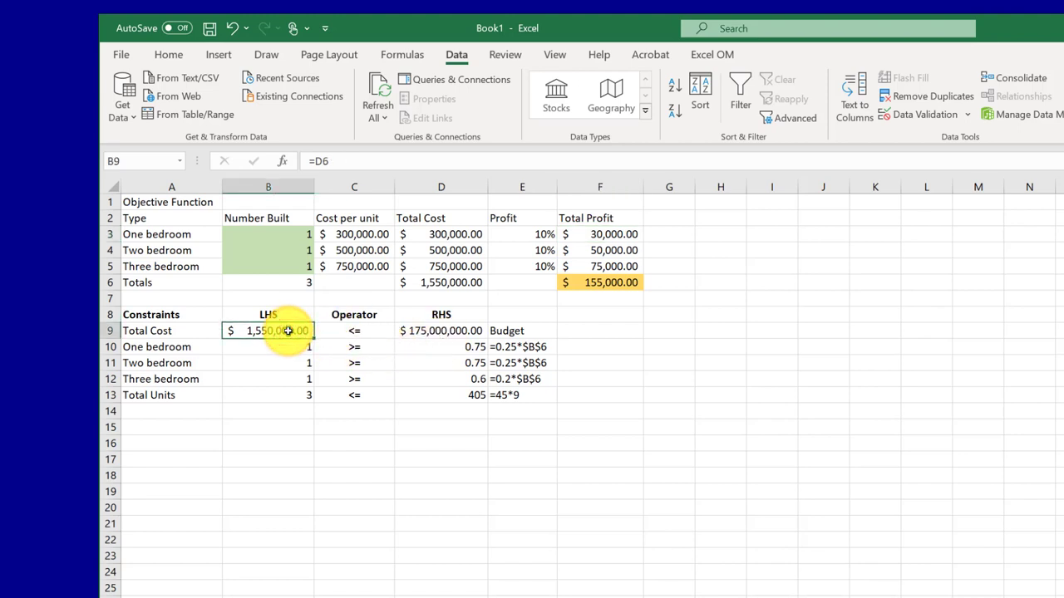
pyautogui.click(440, 283)
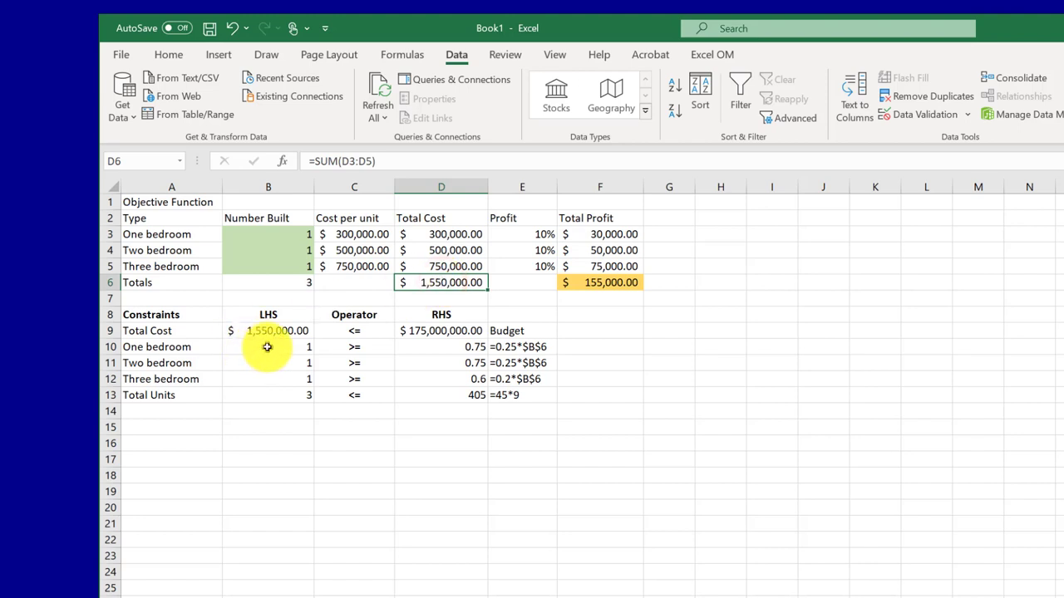
pyautogui.click(267, 347)
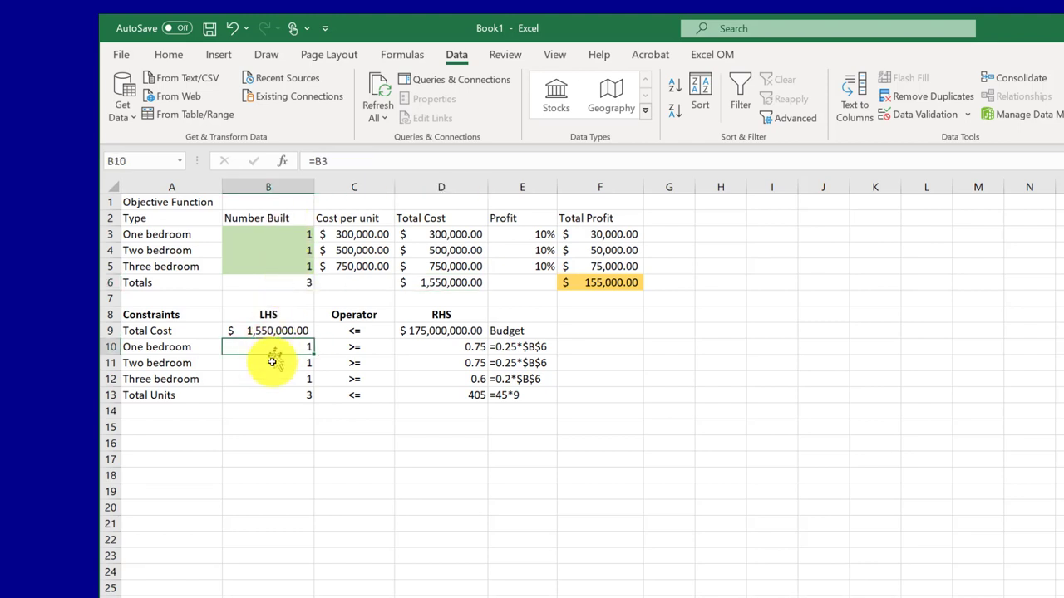
pyautogui.click(268, 395)
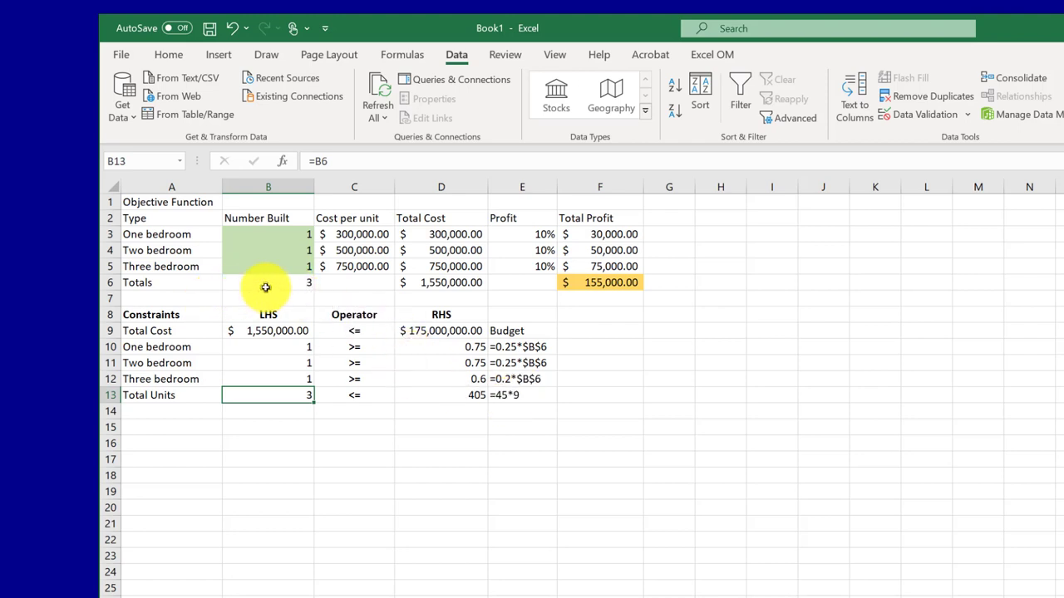
pyautogui.moveTo(486, 412)
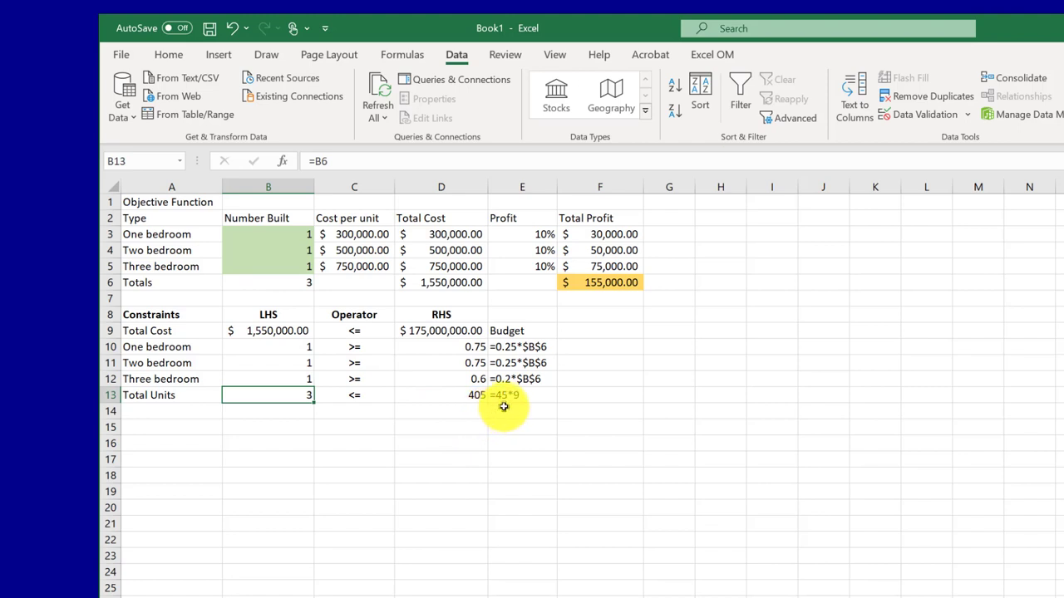
pyautogui.moveTo(515, 404)
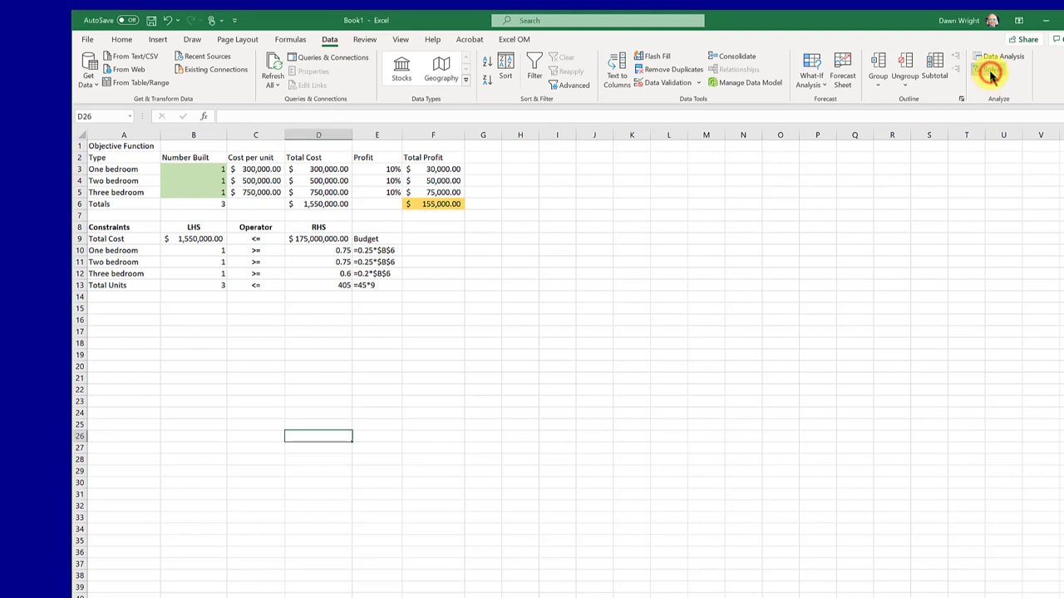
# - In Solver, set total profit F6 as the objective to maximise
pyautogui.click(990, 69)
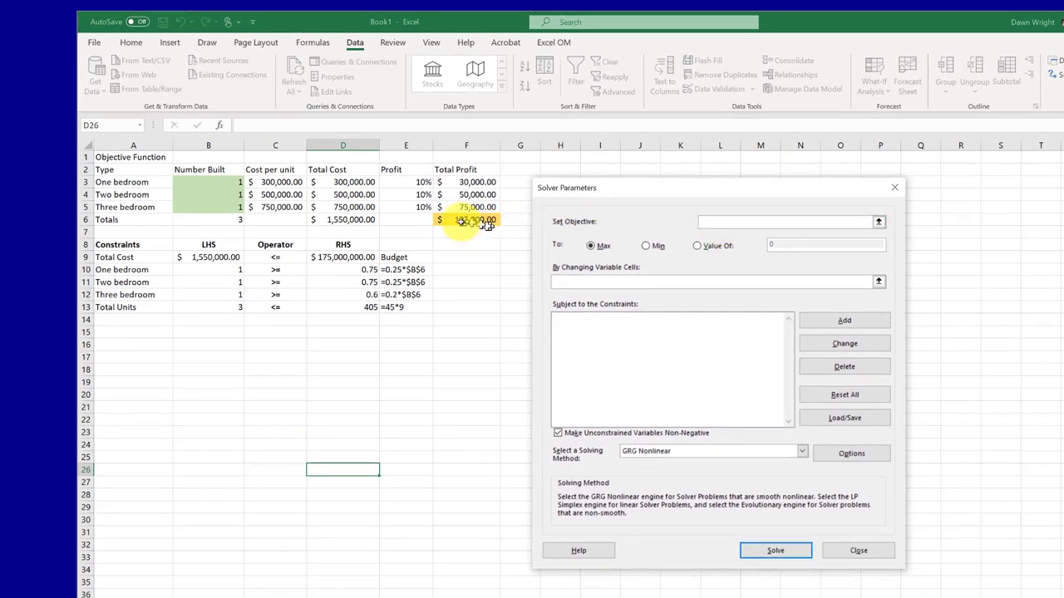
pyautogui.click(466, 220)
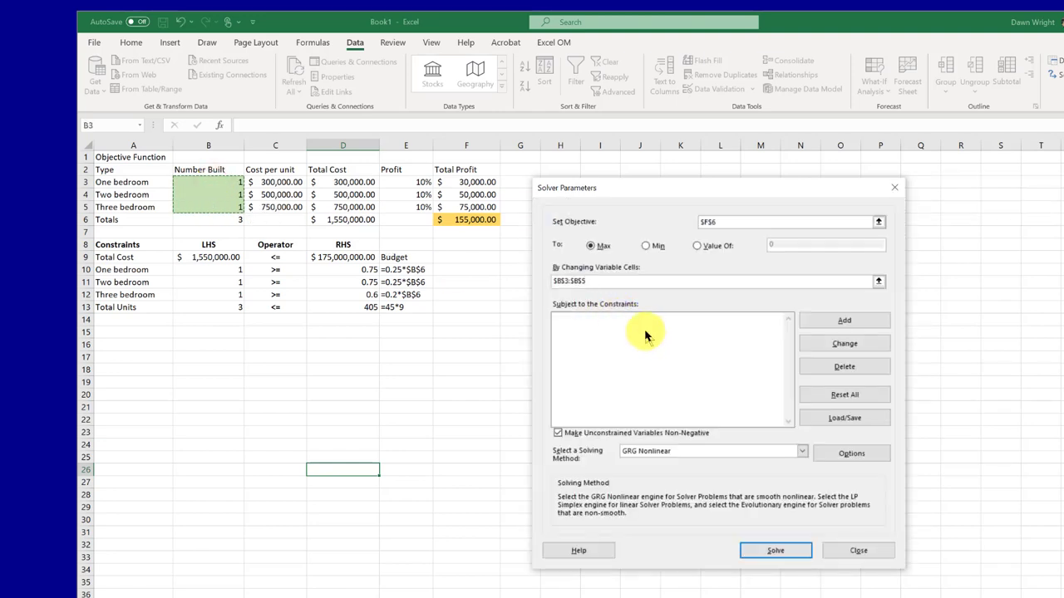
pyautogui.moveTo(845, 319)
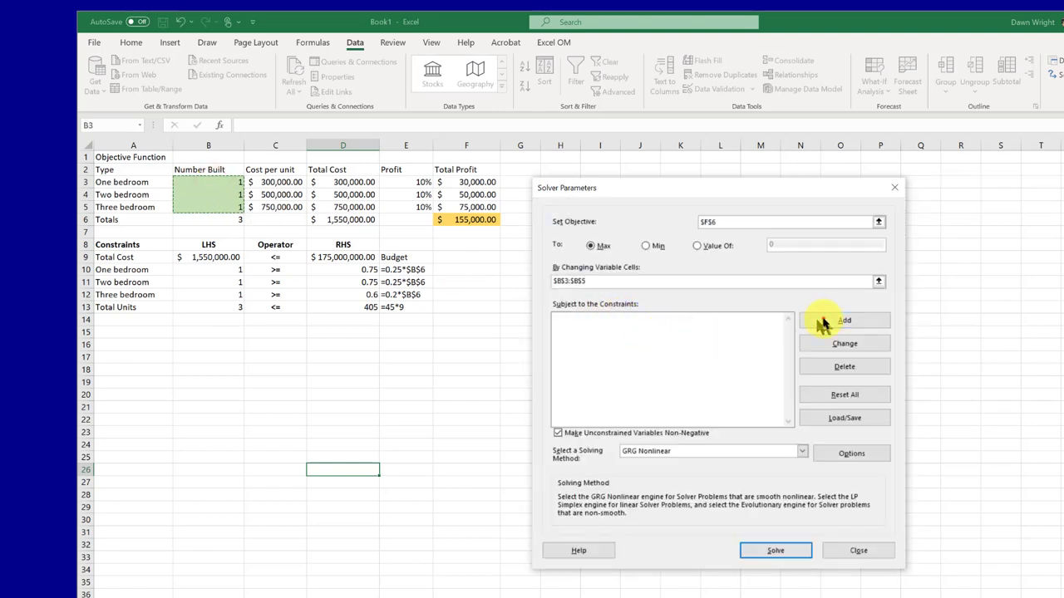
# - Add the budget constraint $B$9 <= $D$9
pyautogui.click(844, 319)
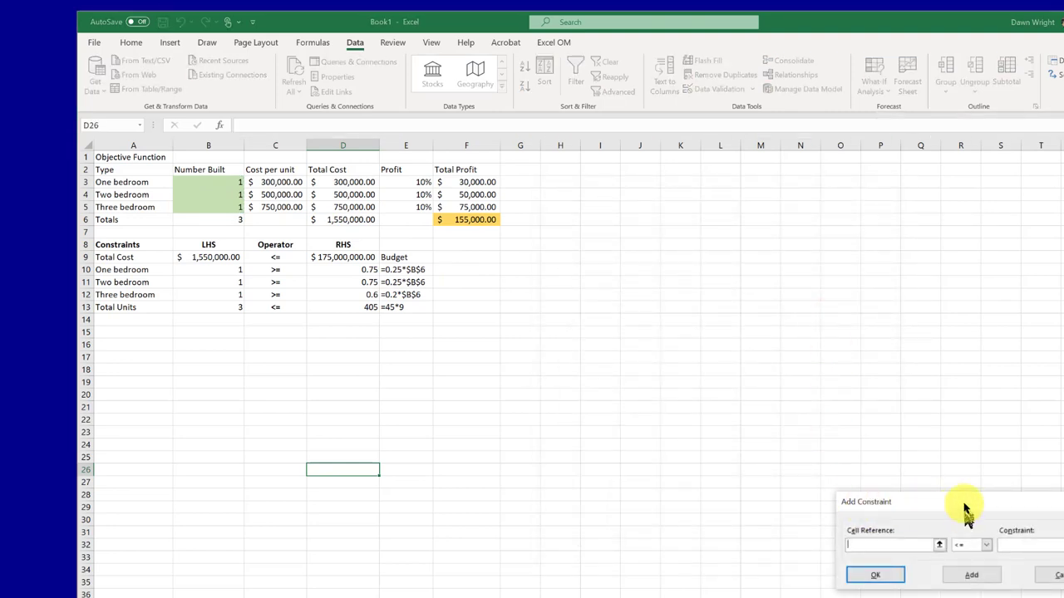
pyautogui.moveTo(964, 502); pyautogui.dragTo(632, 252)
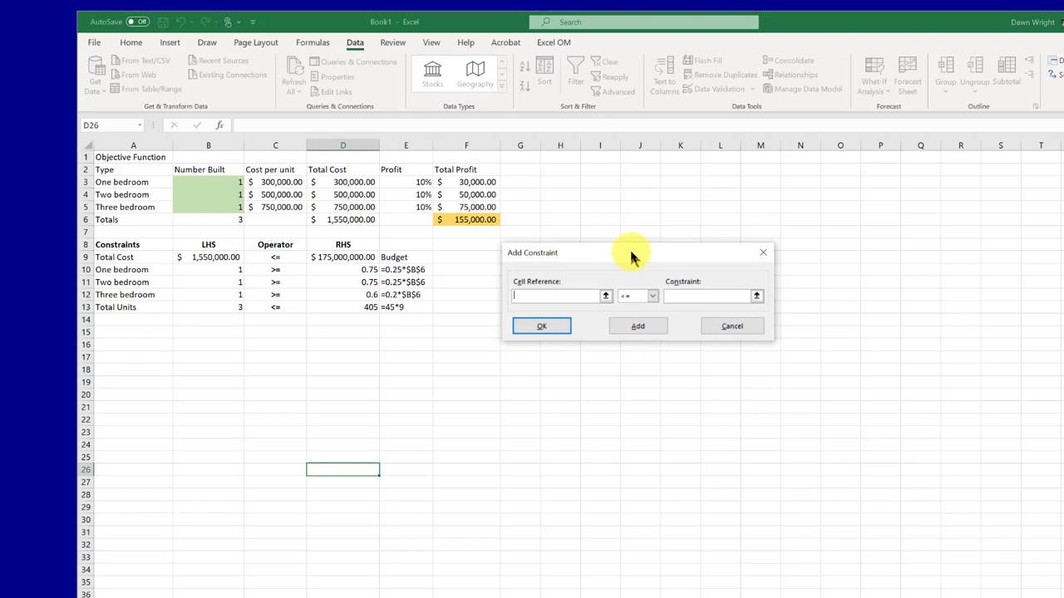
pyautogui.click(210, 256)
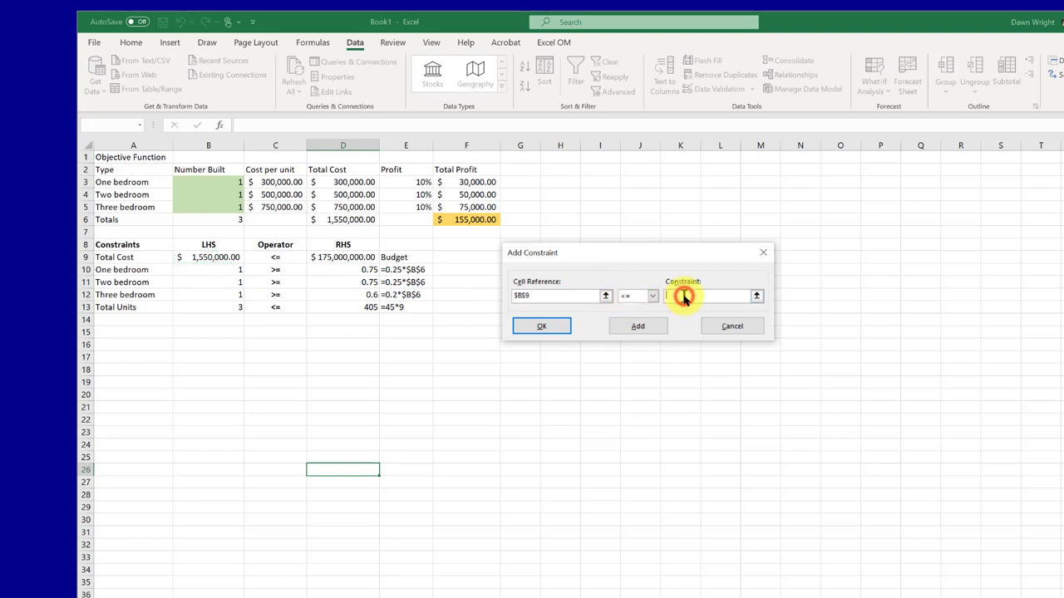
pyautogui.click(342, 256)
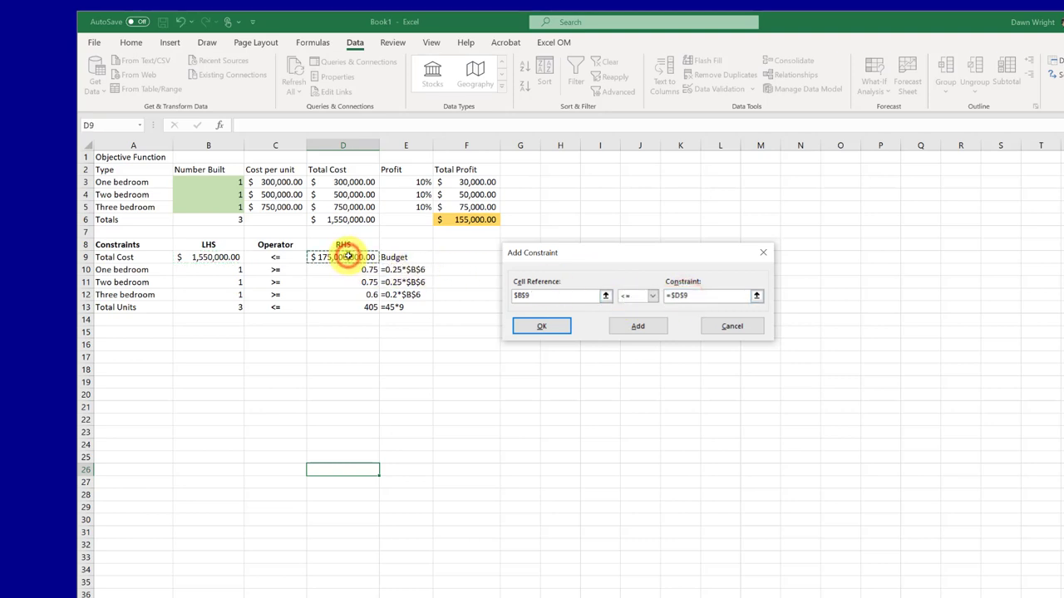
pyautogui.click(638, 326)
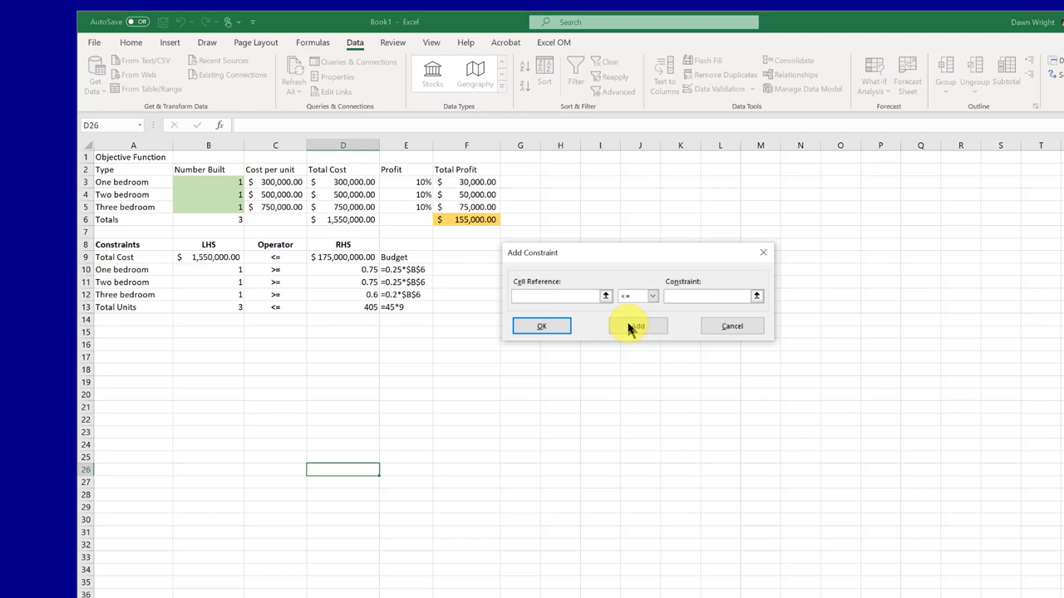
# - Add the bedroom minimums constraint $B$10:$B$12 >= $D$10:$D$12
pyautogui.click(639, 325)
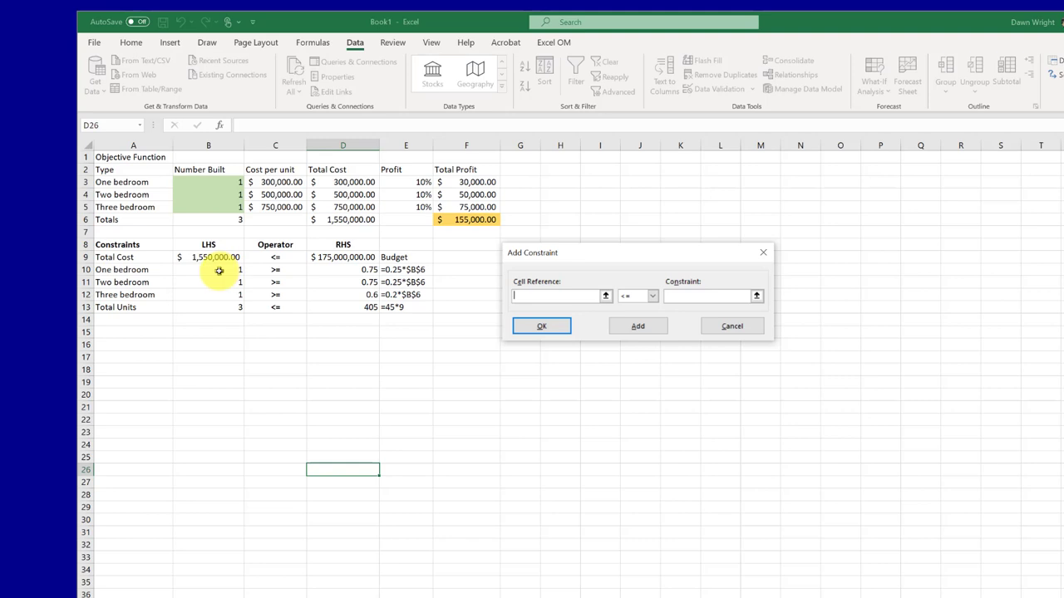
pyautogui.click(208, 269)
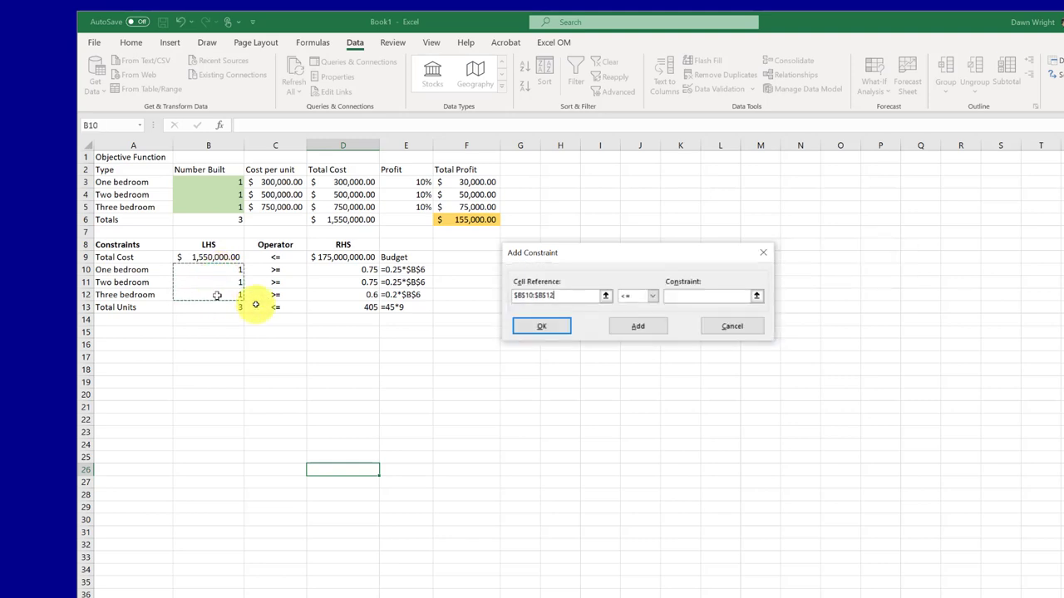
pyautogui.click(651, 296)
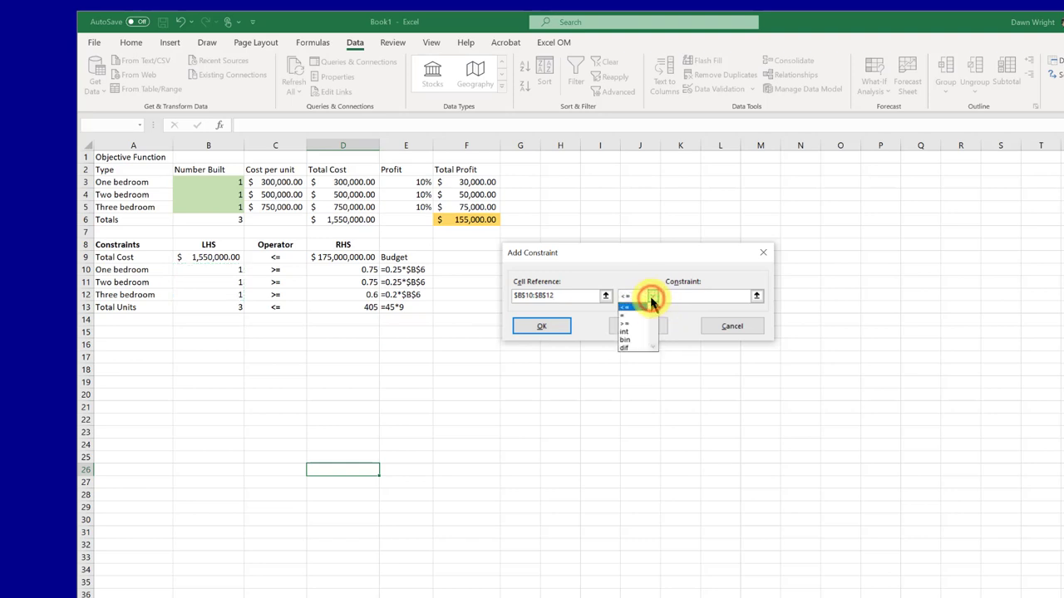
pyautogui.click(625, 322)
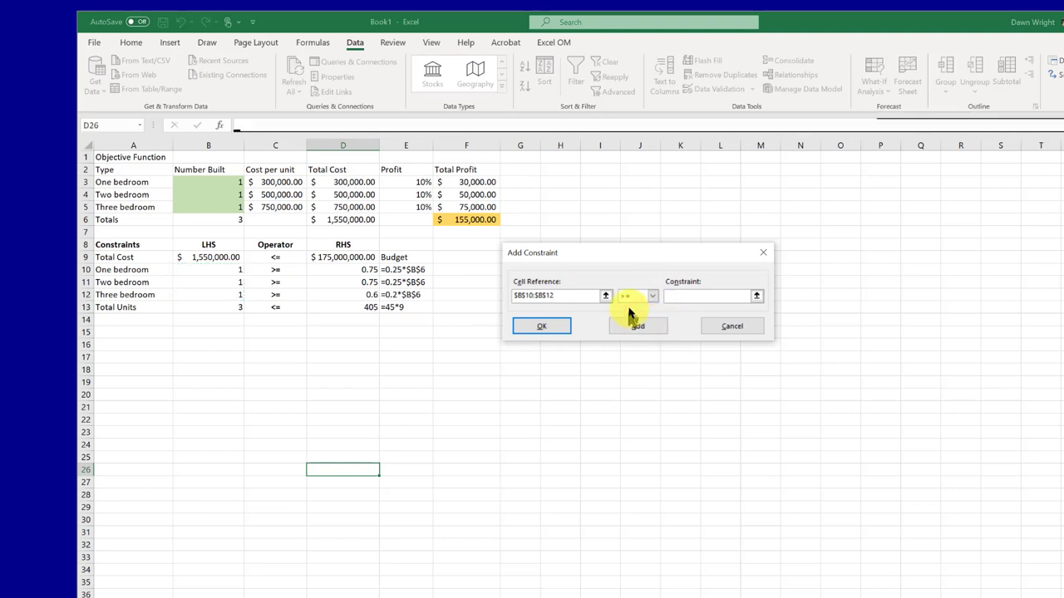
pyautogui.click(707, 296)
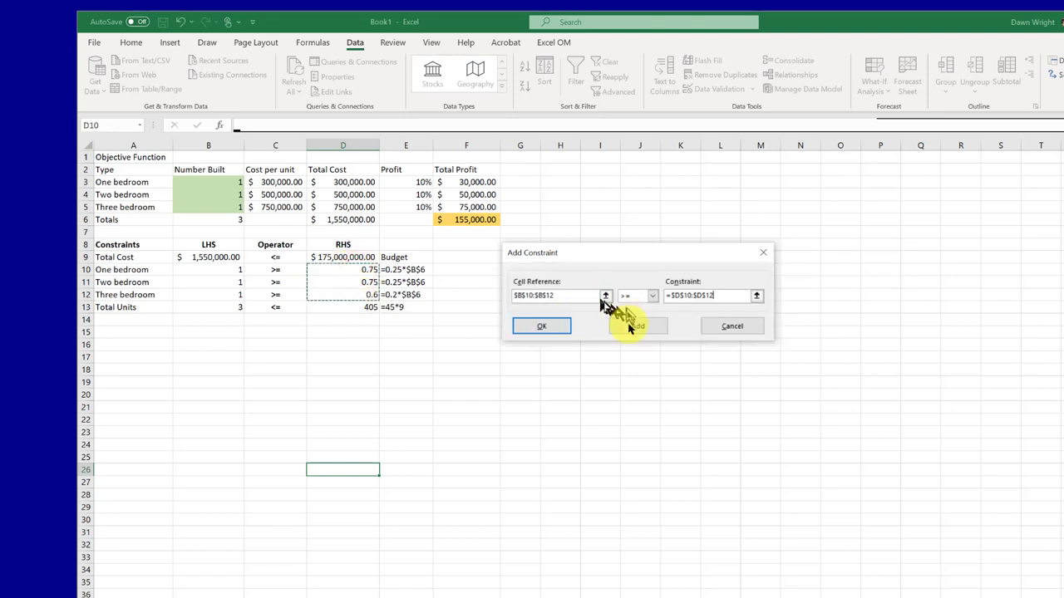
pyautogui.click(639, 326)
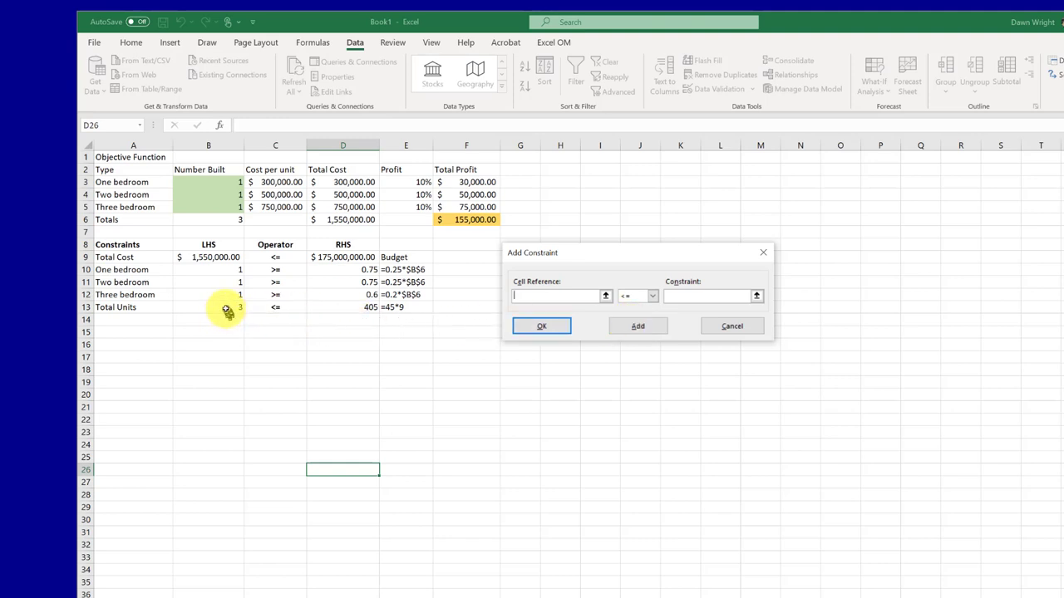
# - Cap total units with $B$13 <= $D$13 and require $B$3:$B$5 to be integers
pyautogui.click(210, 306)
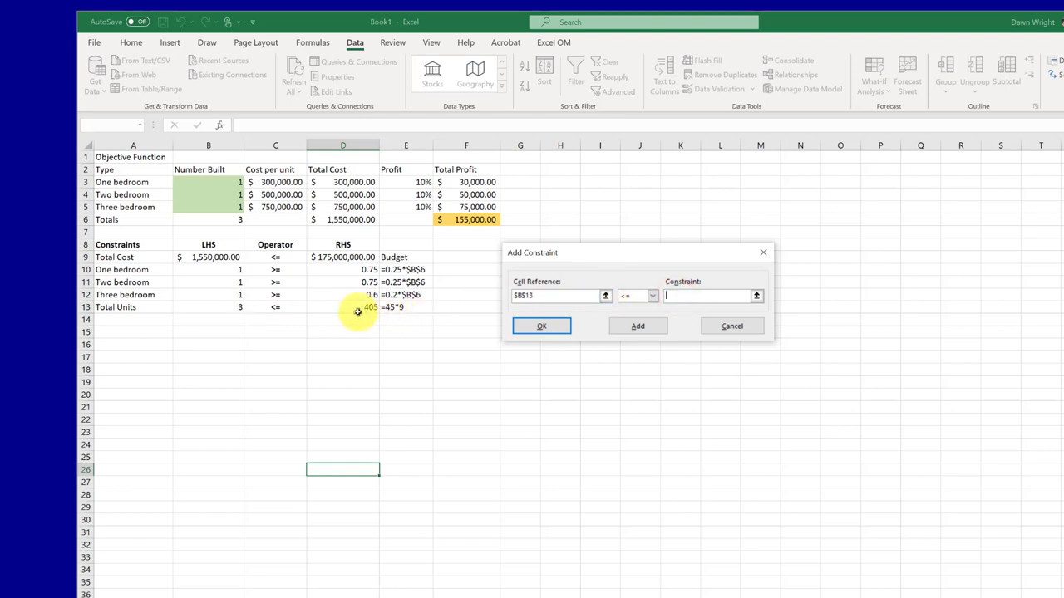
pyautogui.click(342, 306)
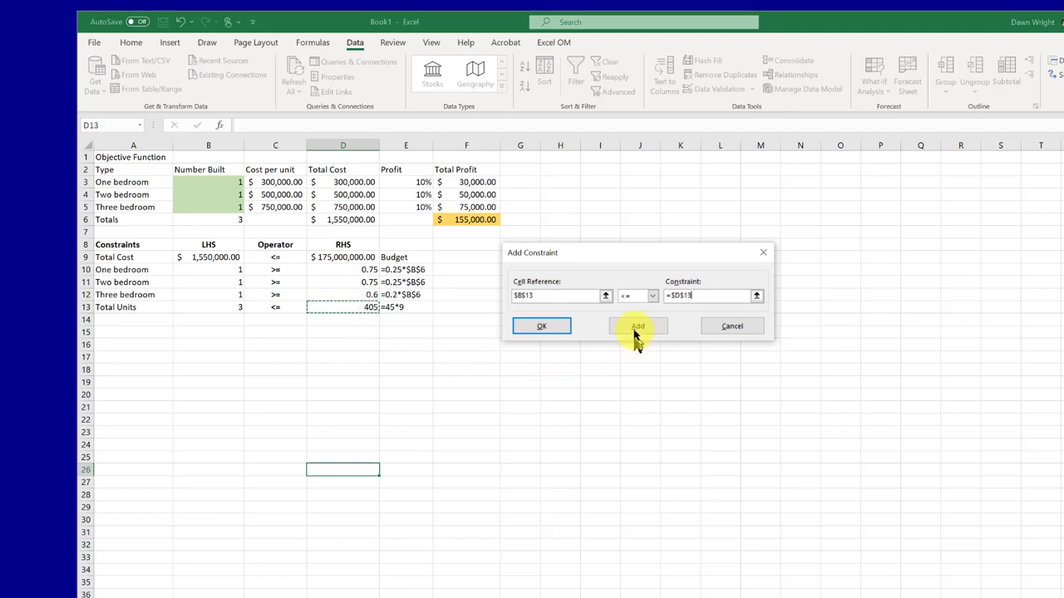
pyautogui.click(639, 326)
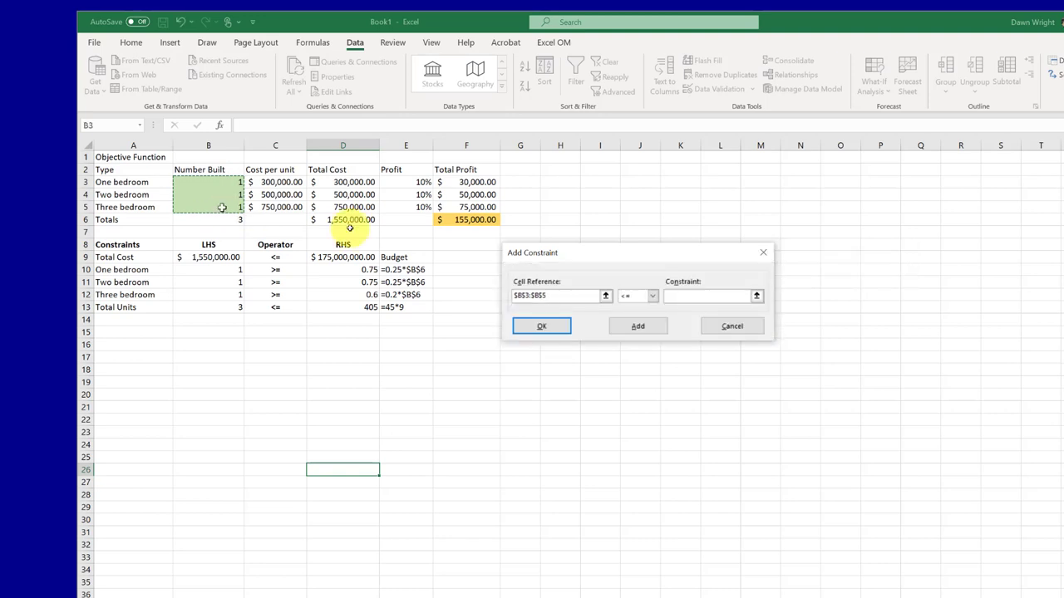
pyautogui.click(651, 295)
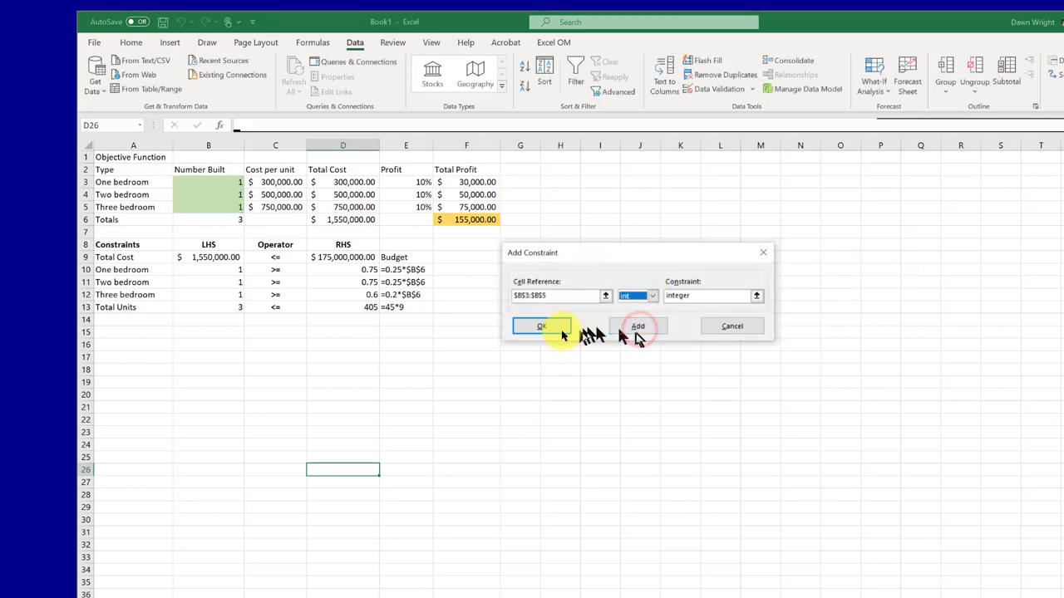
pyautogui.click(541, 326)
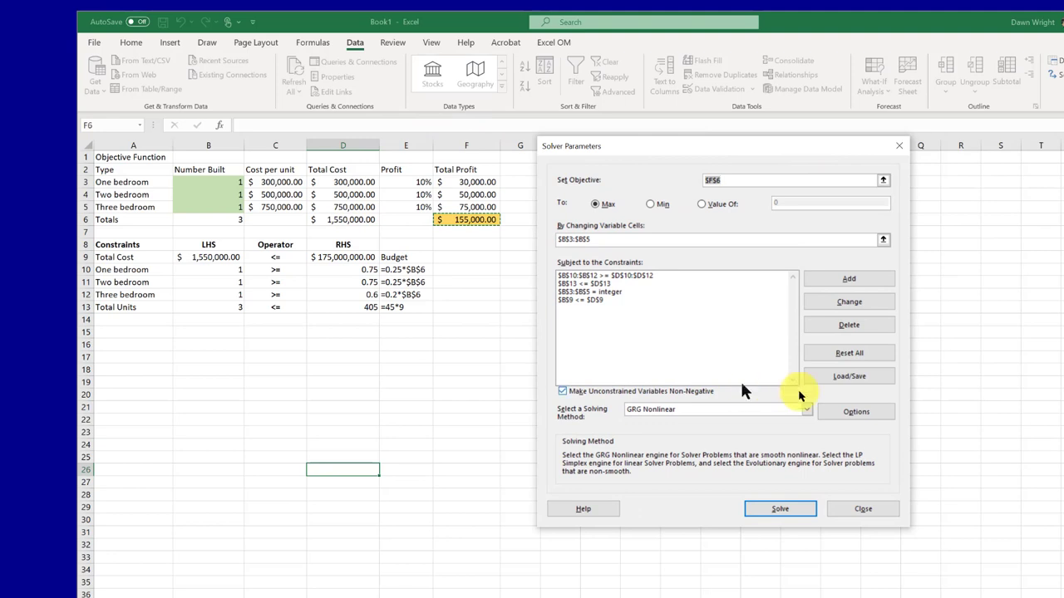
pyautogui.moveTo(722, 417)
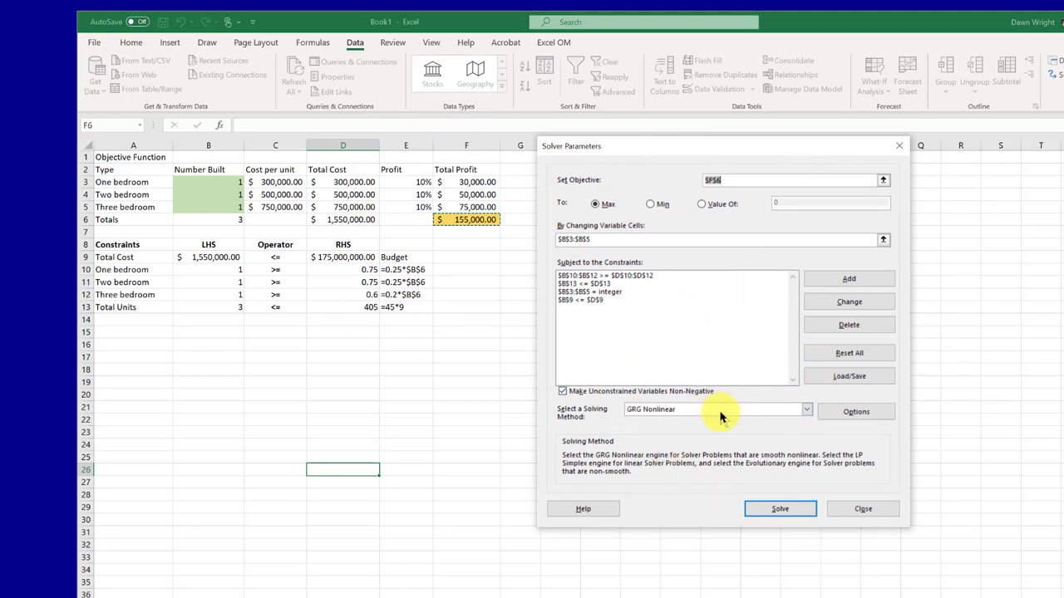
# - Solve and keep the solution: 78, 96 and 138 units, total profit $17,490,000
pyautogui.click(778, 509)
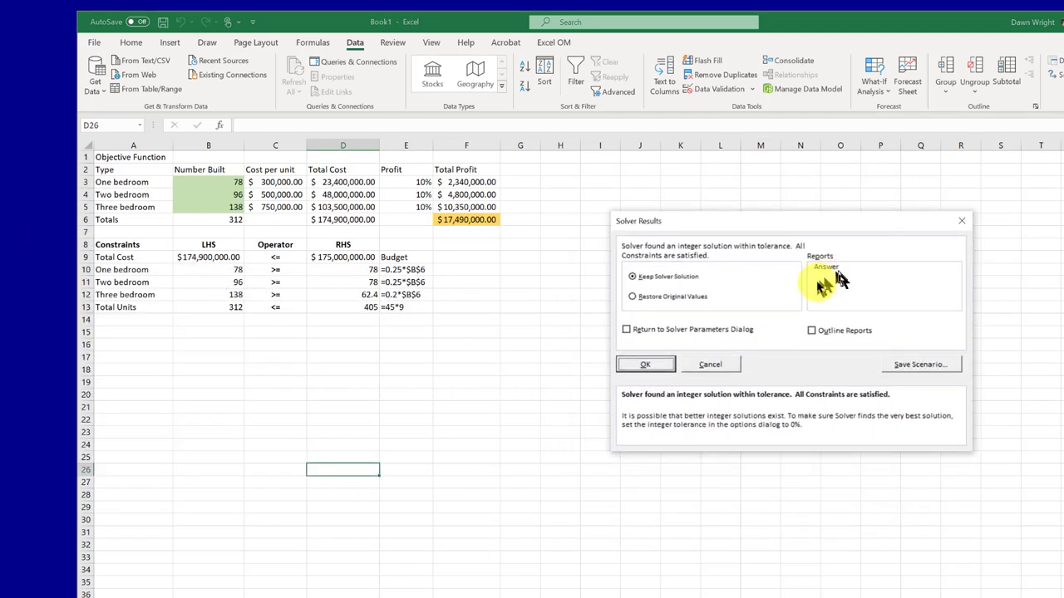
pyautogui.click(645, 364)
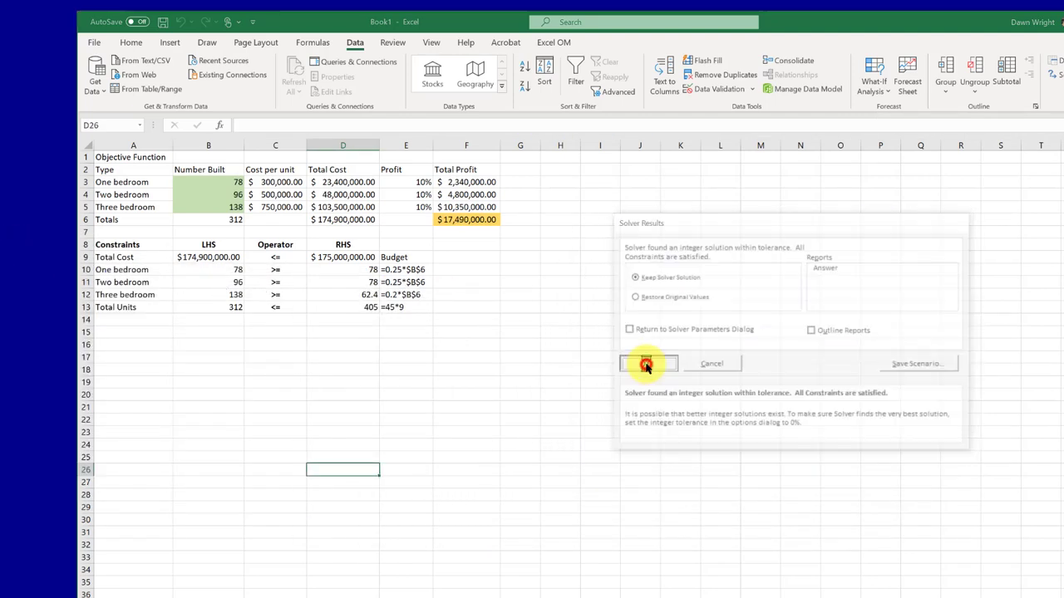
pyautogui.click(648, 364)
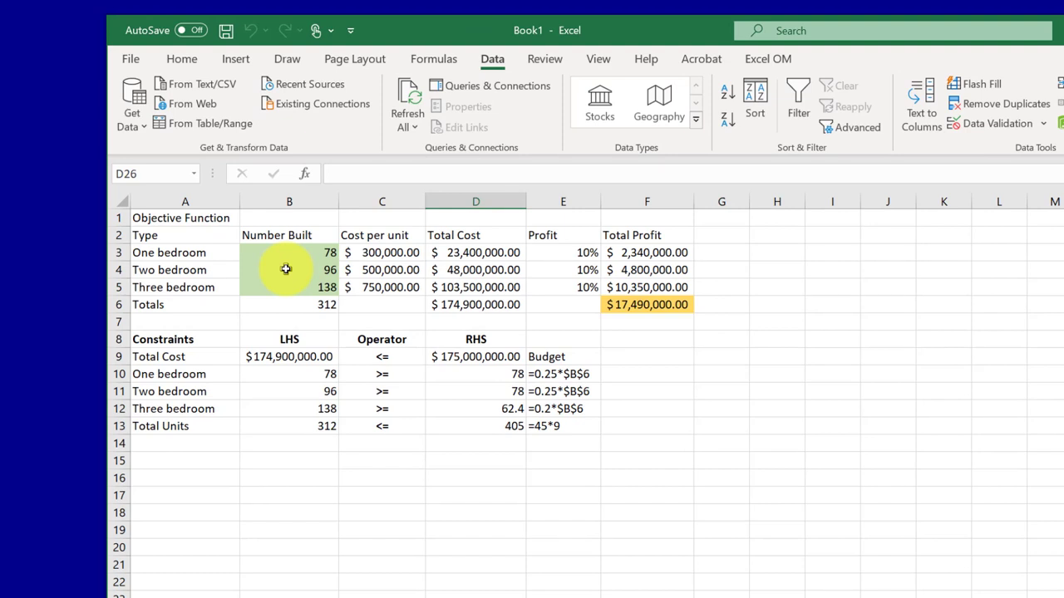
pyautogui.moveTo(296, 286)
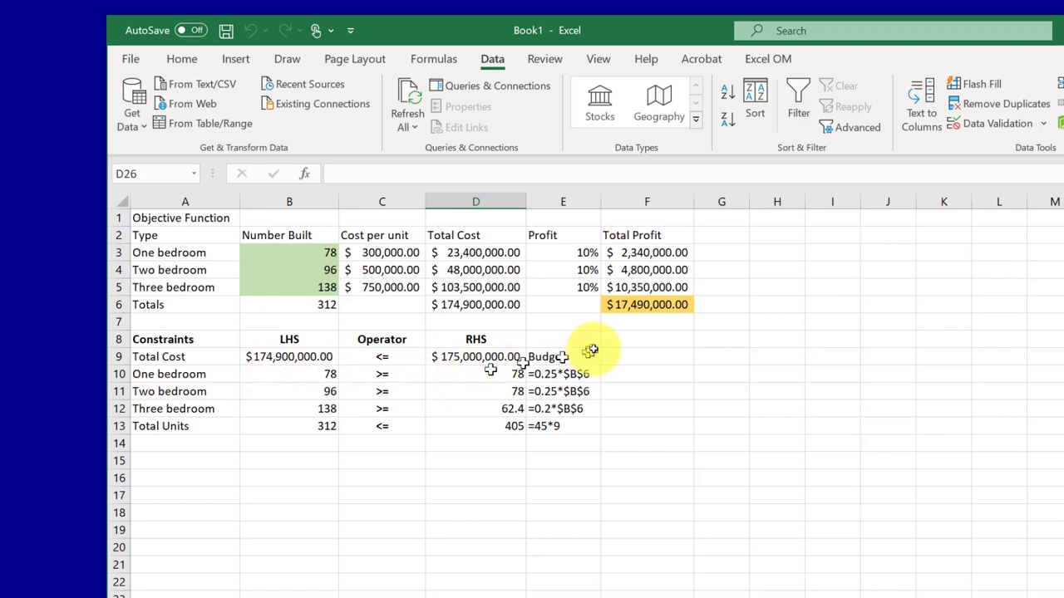
pyautogui.moveTo(630, 326)
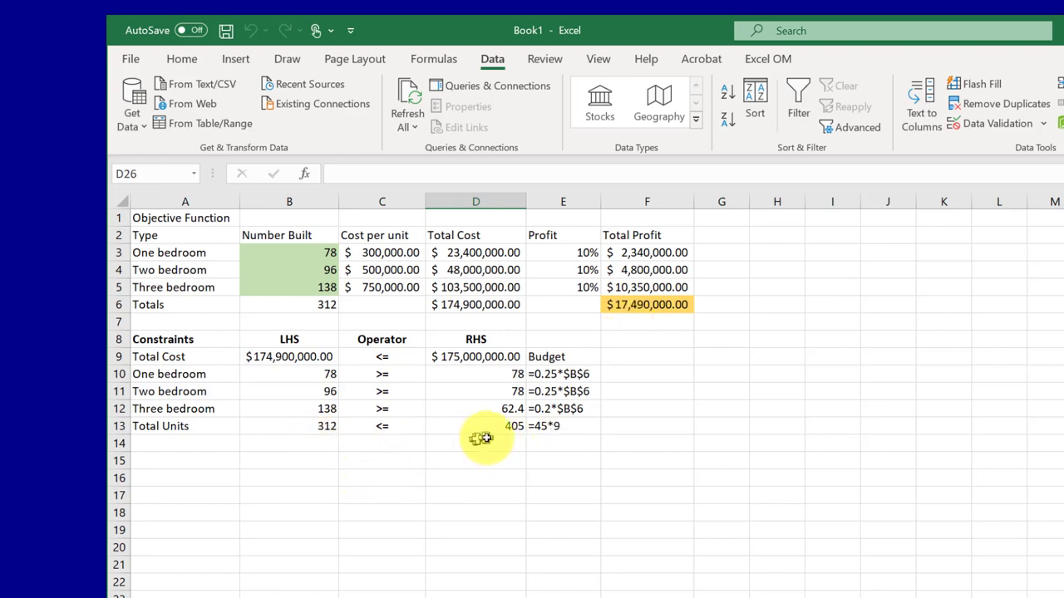
pyautogui.moveTo(414, 439)
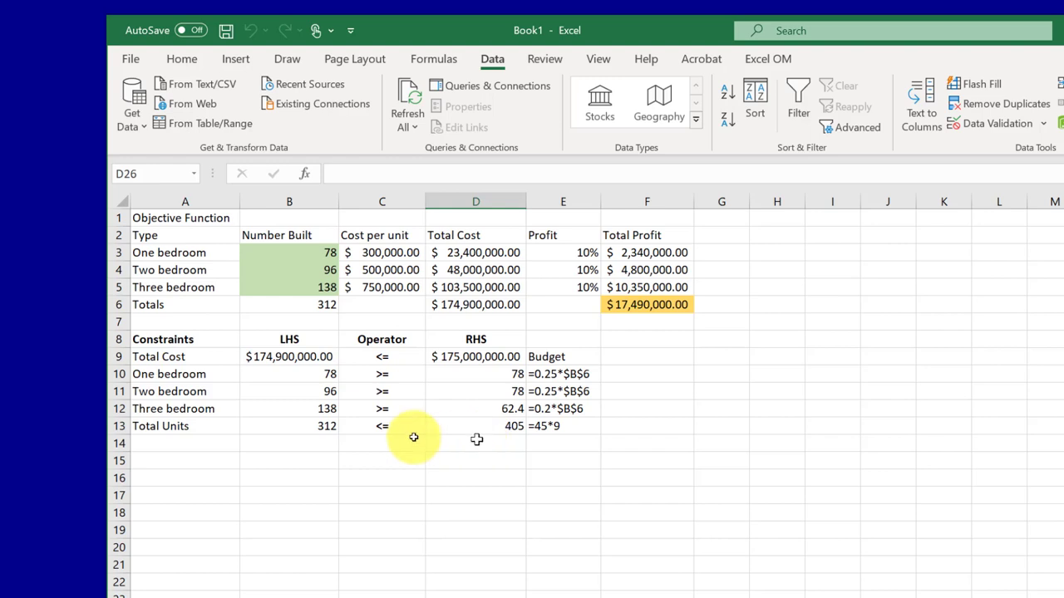
pyautogui.moveTo(319, 420)
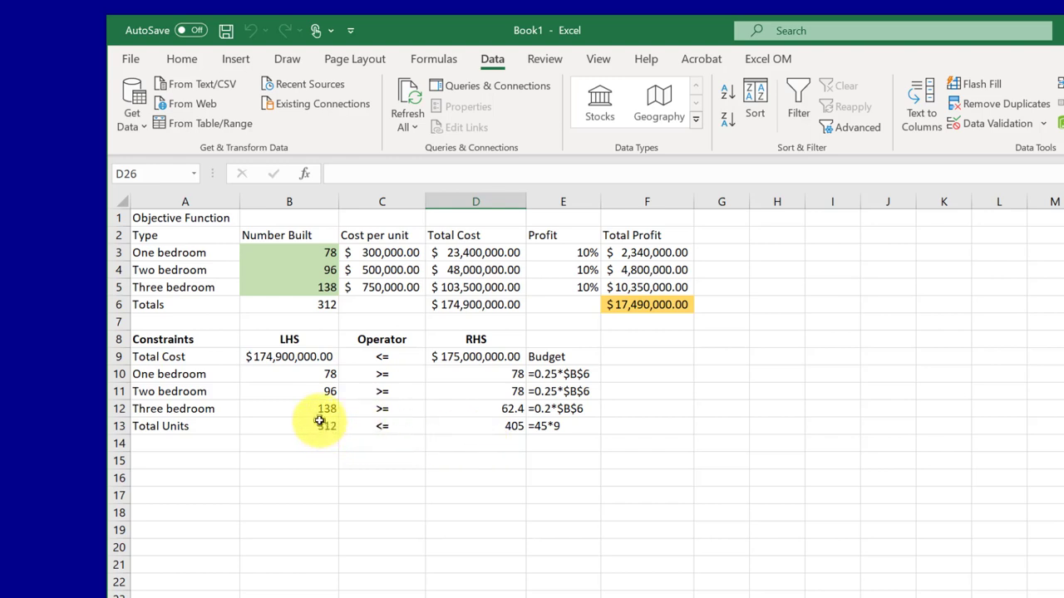